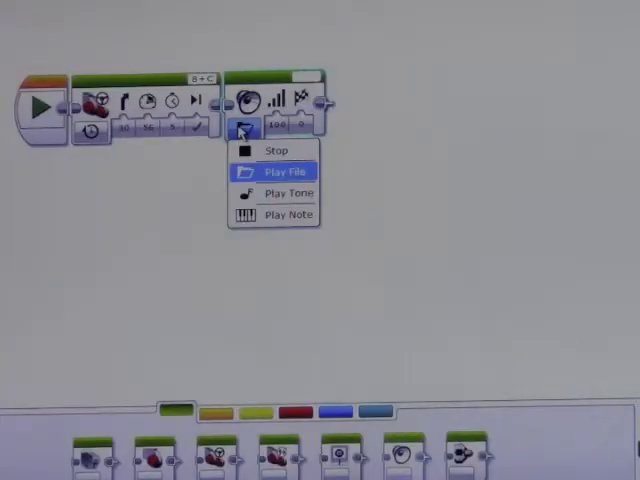
{"action": "mouse_move", "coordinate": [285, 192]}
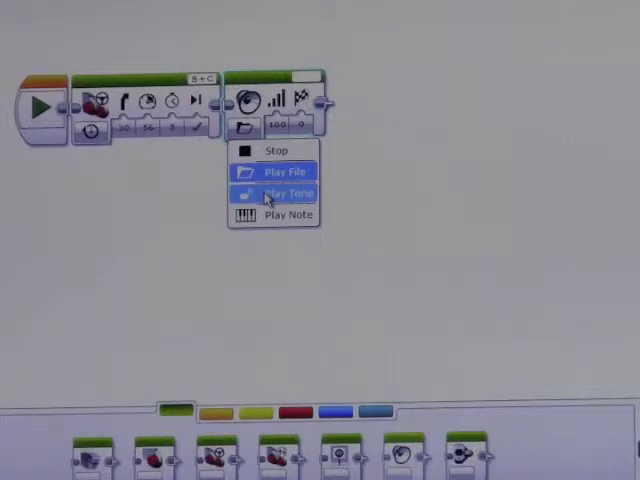
Switch the sound block after the steering block to Play Tone mode.
{"action": "left_click", "coordinate": [292, 190]}
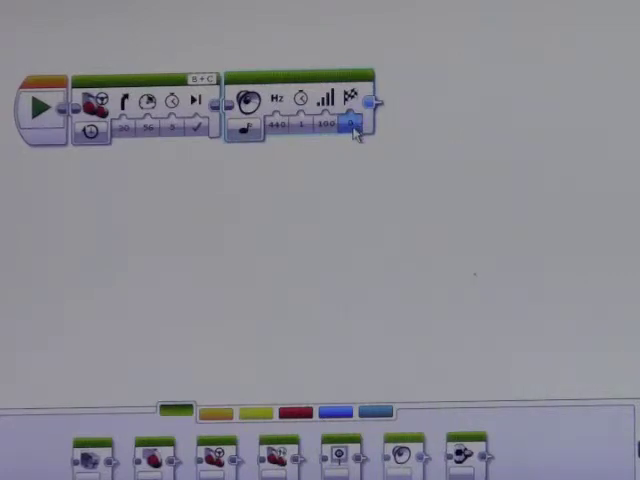
Set the tone block's Play Type to option 1 from the 0/1/2 choices.
{"action": "left_click", "coordinate": [350, 125]}
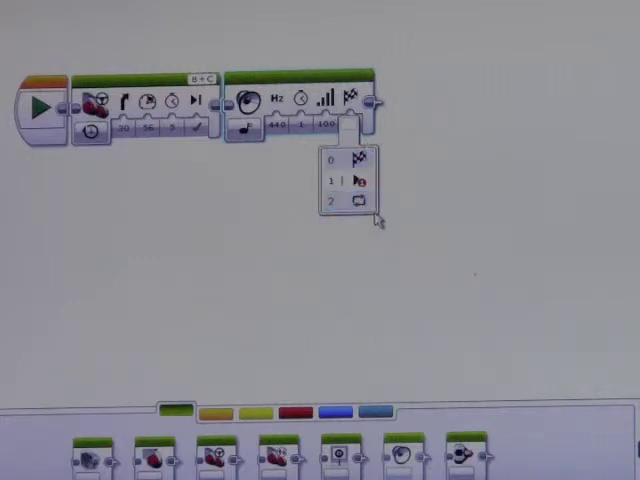
{"action": "mouse_move", "coordinate": [360, 181]}
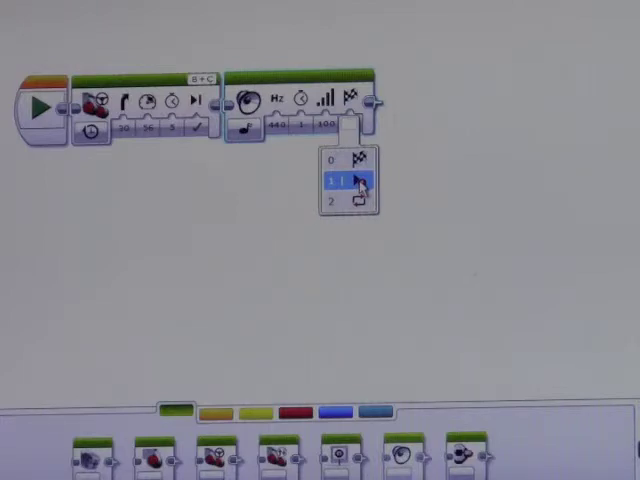
{"action": "left_click", "coordinate": [337, 200]}
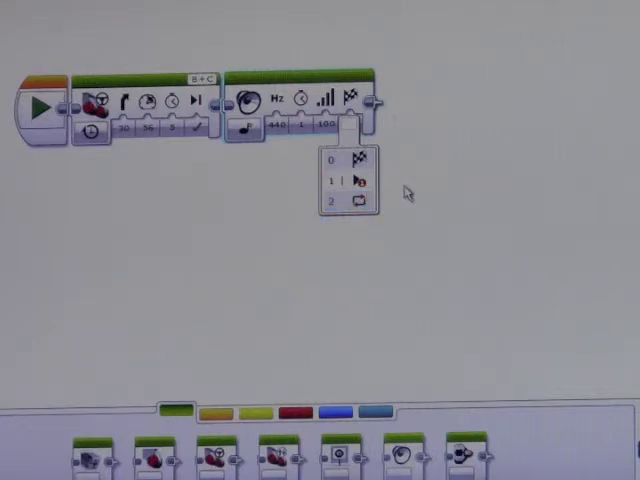
{"action": "left_click", "coordinate": [345, 182]}
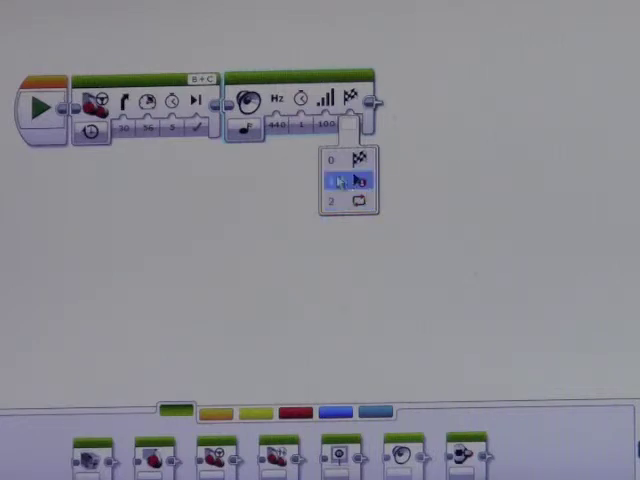